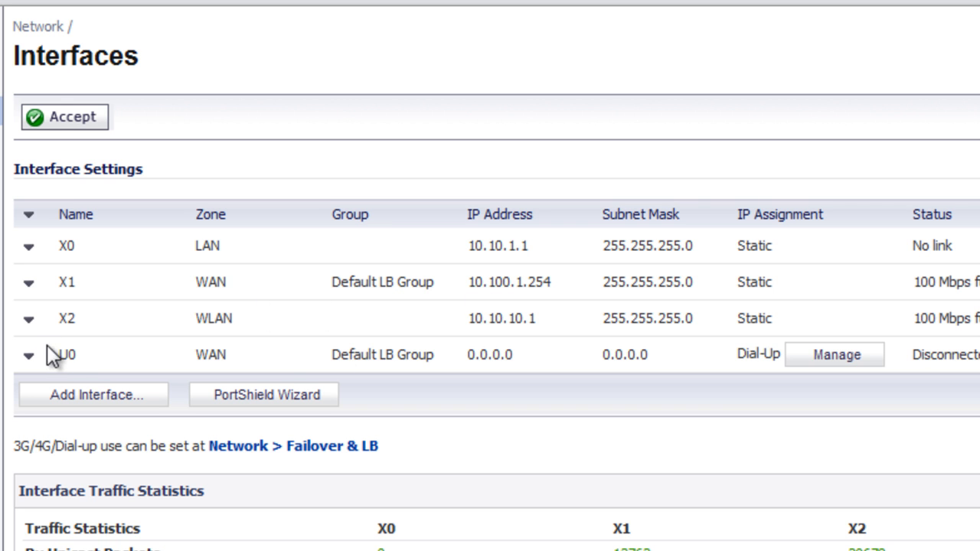
{"action": "mouse_move", "coordinate": [600, 389]}
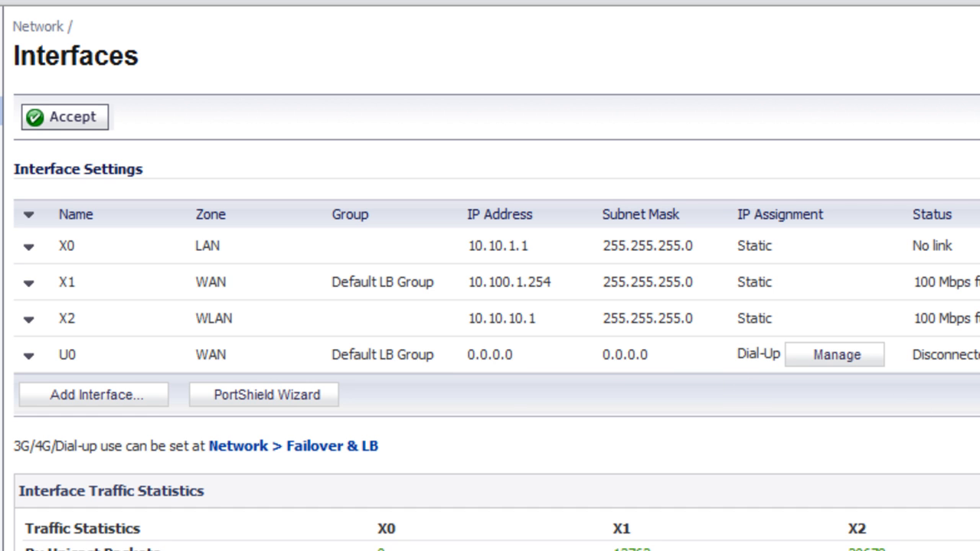
Step: View the 3G Status page showing an inactive connection with -83 dBm signal
{"action": "left_click", "coordinate": [834, 354]}
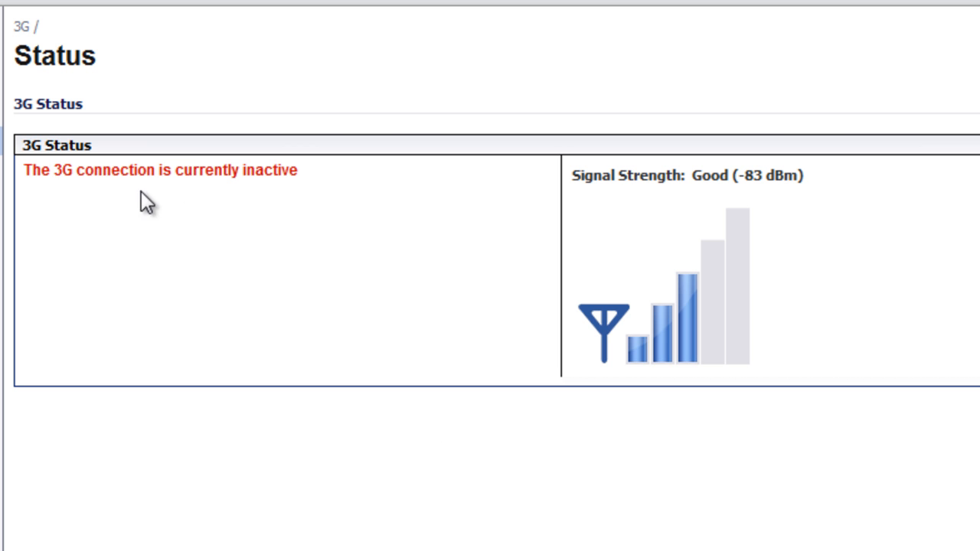
{"action": "mouse_move", "coordinate": [242, 197]}
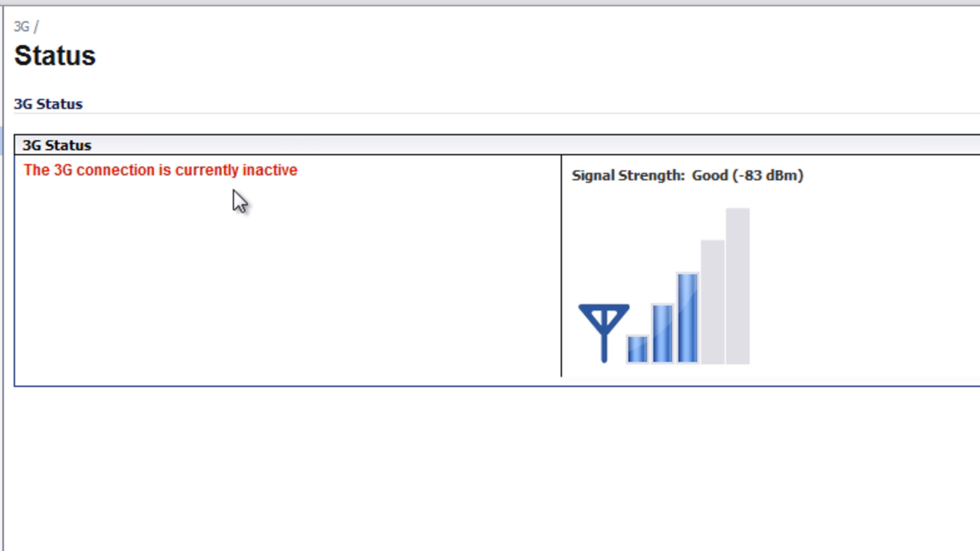
{"action": "mouse_move", "coordinate": [697, 355]}
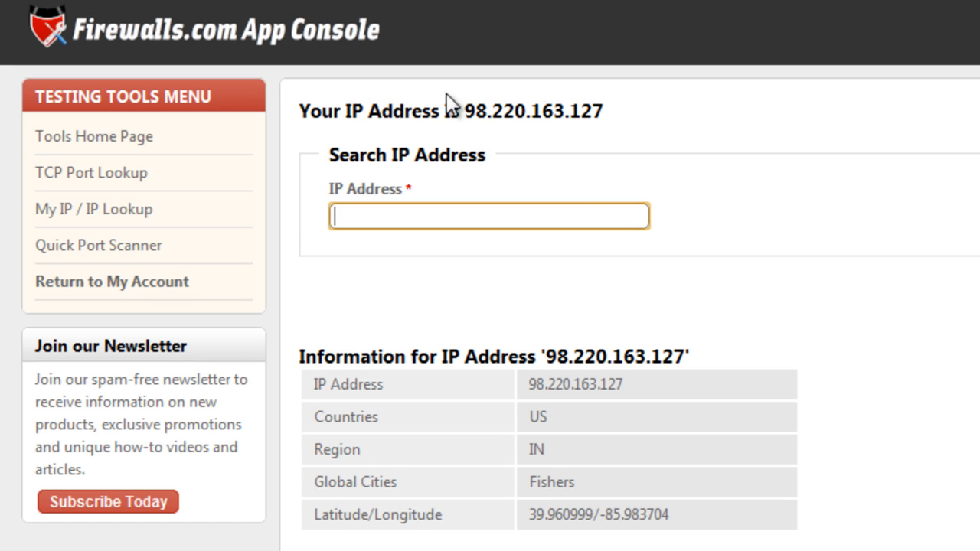
{"action": "mouse_move", "coordinate": [590, 170]}
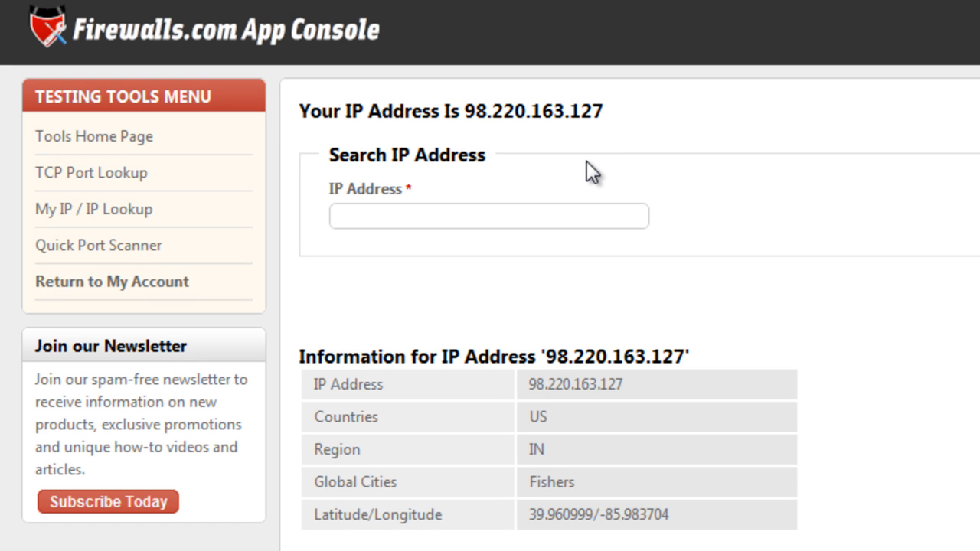
{"action": "left_click", "coordinate": [489, 215]}
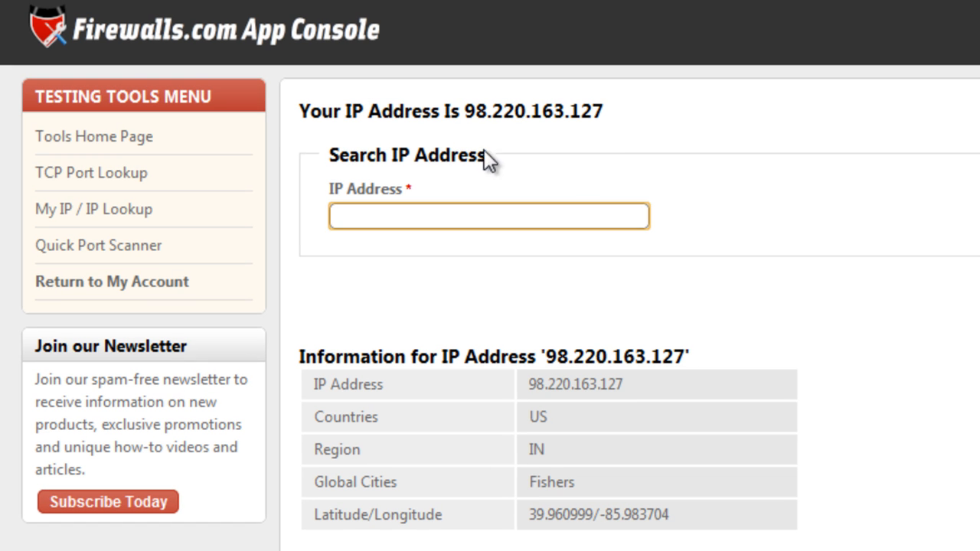
{"action": "mouse_move", "coordinate": [513, 135]}
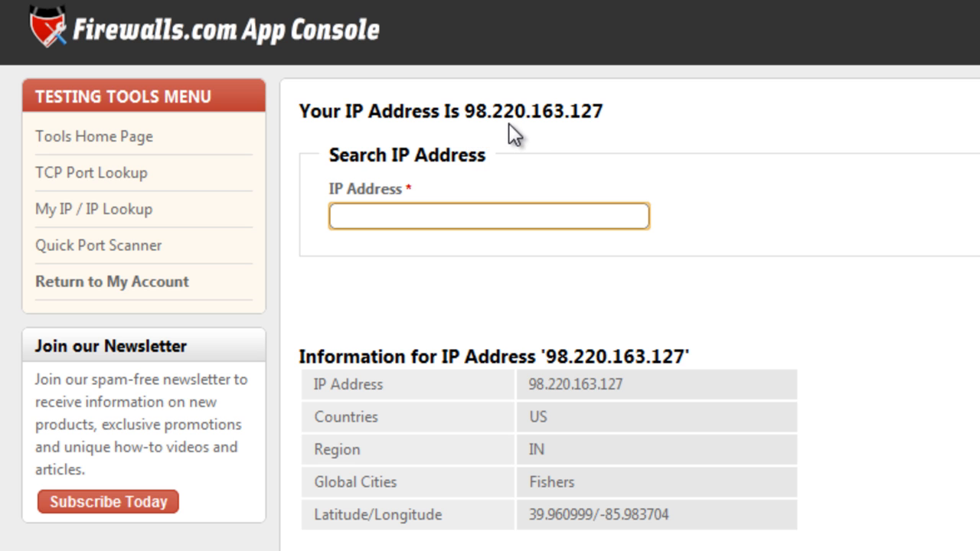
{"action": "mouse_move", "coordinate": [609, 135]}
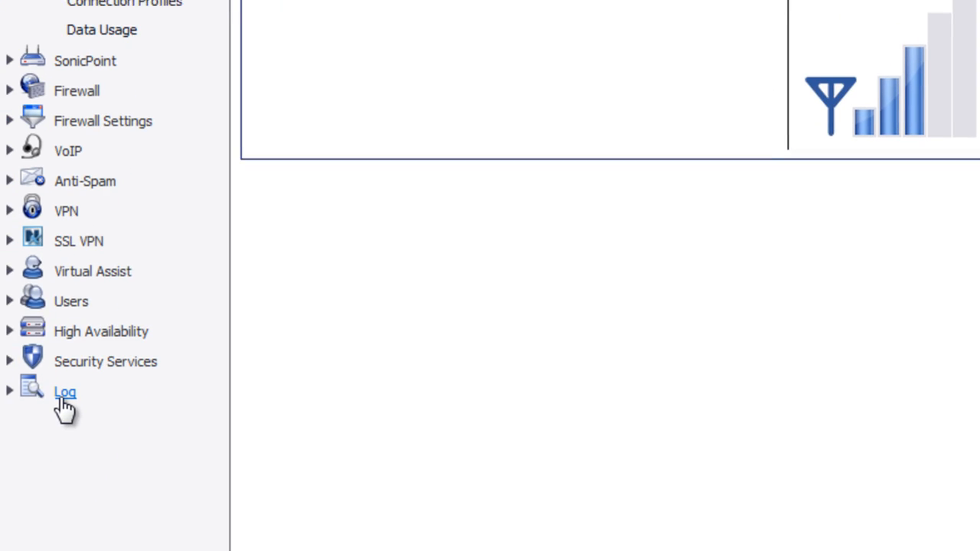
Step: View the WAN Availability log showing WLB resource failed and failover in progress
{"action": "left_click", "coordinate": [64, 392]}
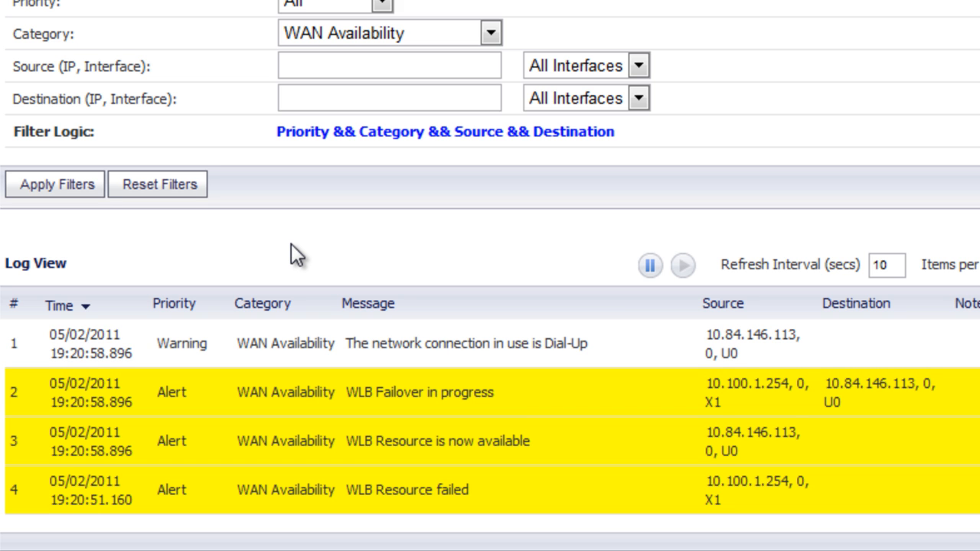
{"action": "mouse_move", "coordinate": [459, 253]}
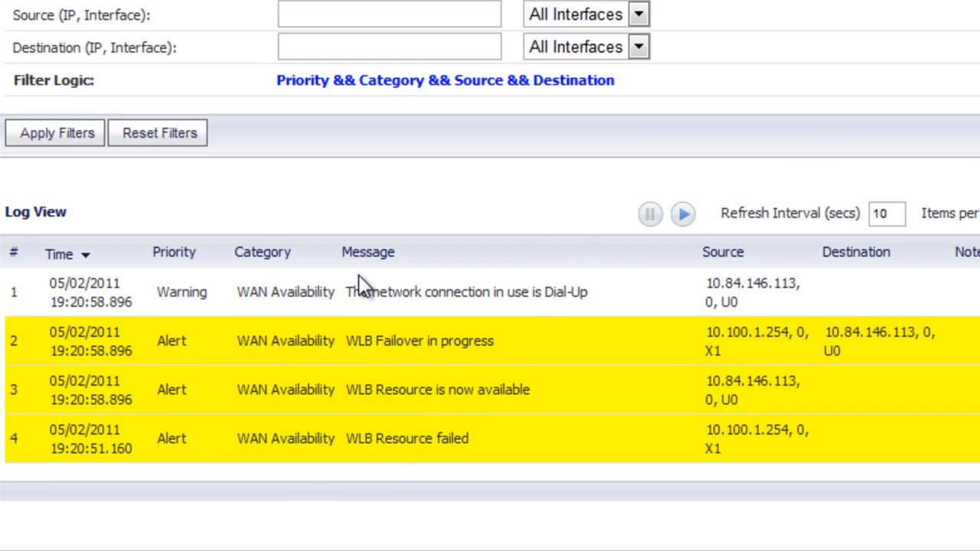
{"action": "mouse_move", "coordinate": [406, 407]}
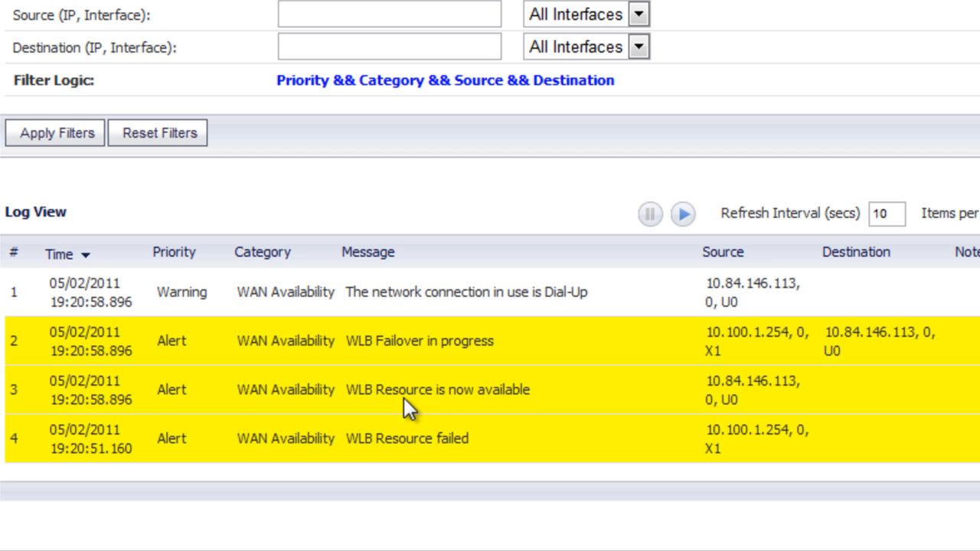
{"action": "mouse_move", "coordinate": [475, 317]}
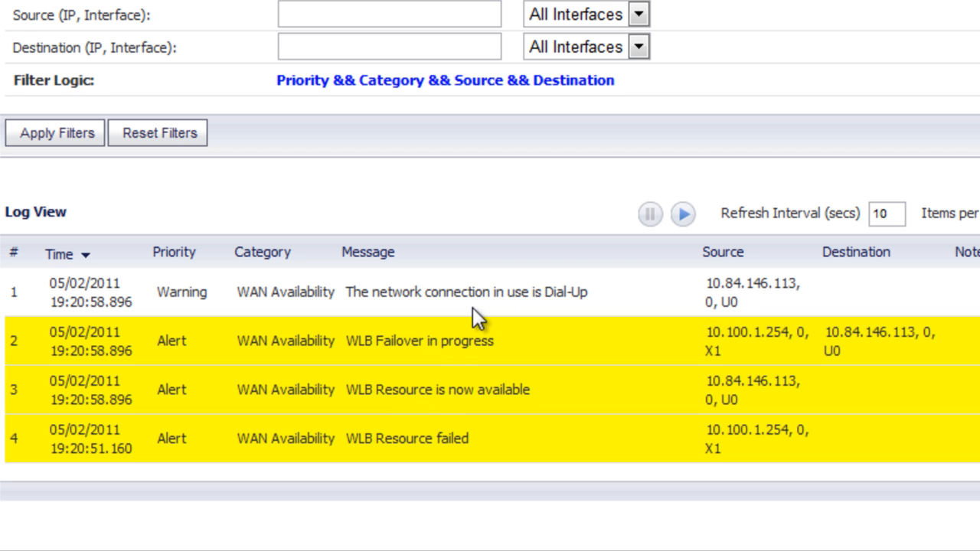
{"action": "mouse_move", "coordinate": [544, 317]}
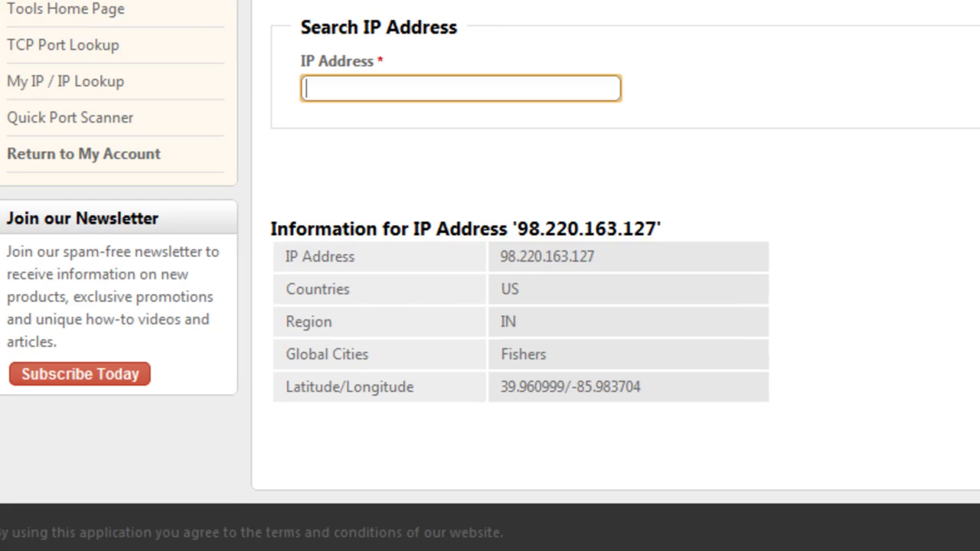
Step: Reload the IP lookup showing the new public IP 32.164.99.69 in Buffalo, NY
{"action": "scroll", "scroll_direction": "up", "scroll_amount": 3}
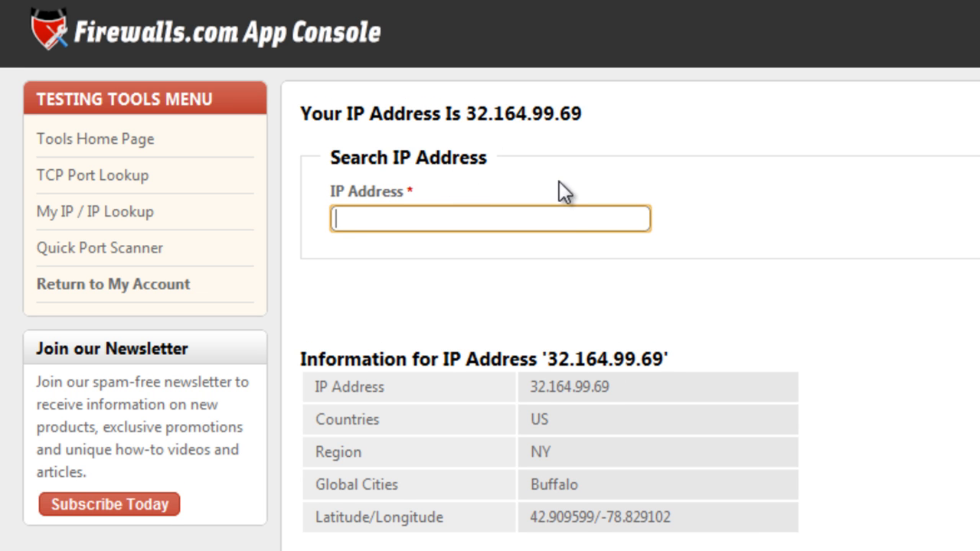
{"action": "mouse_move", "coordinate": [616, 498]}
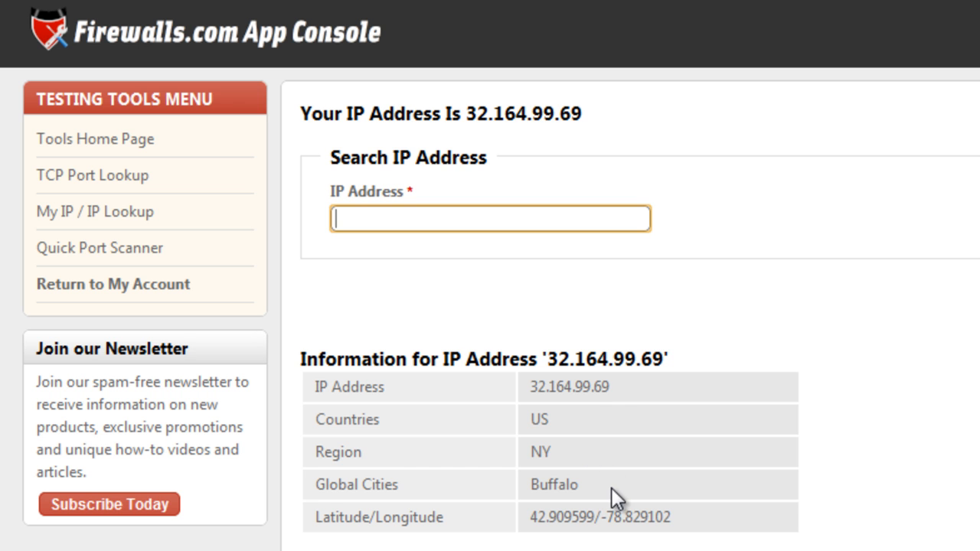
{"action": "mouse_move", "coordinate": [576, 459]}
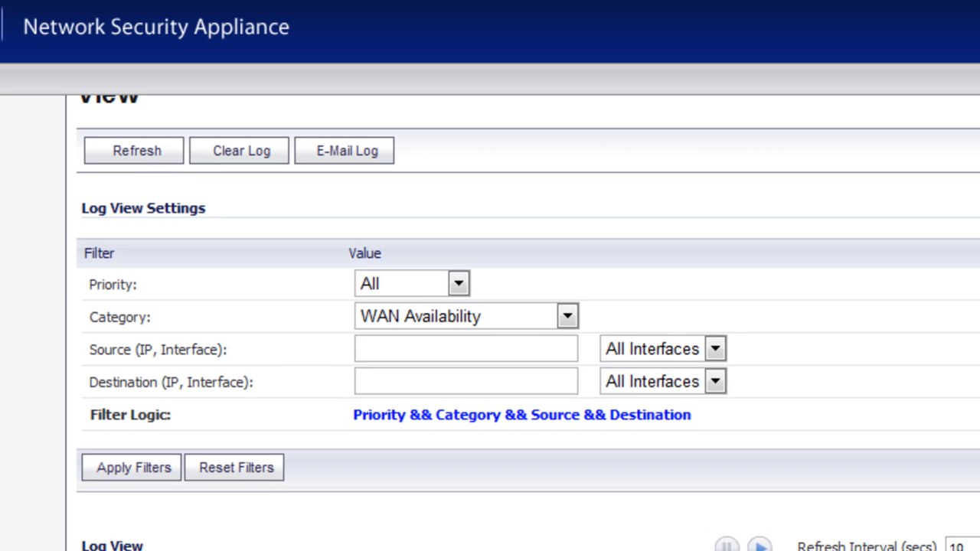
Step: Read the WLB Failback log entries showing NAT Static IP in use again
{"action": "scroll", "scroll_direction": "down", "scroll_amount": 3}
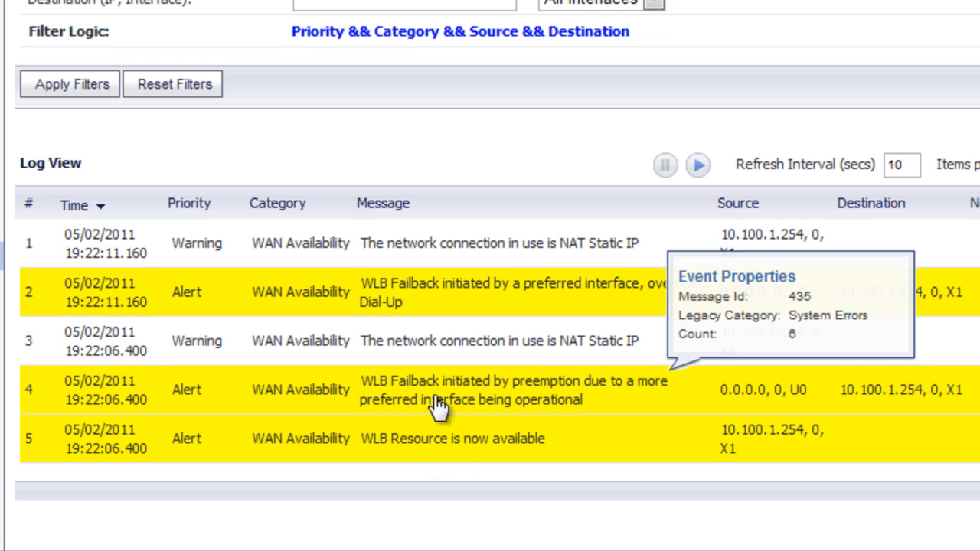
{"action": "mouse_move", "coordinate": [569, 406]}
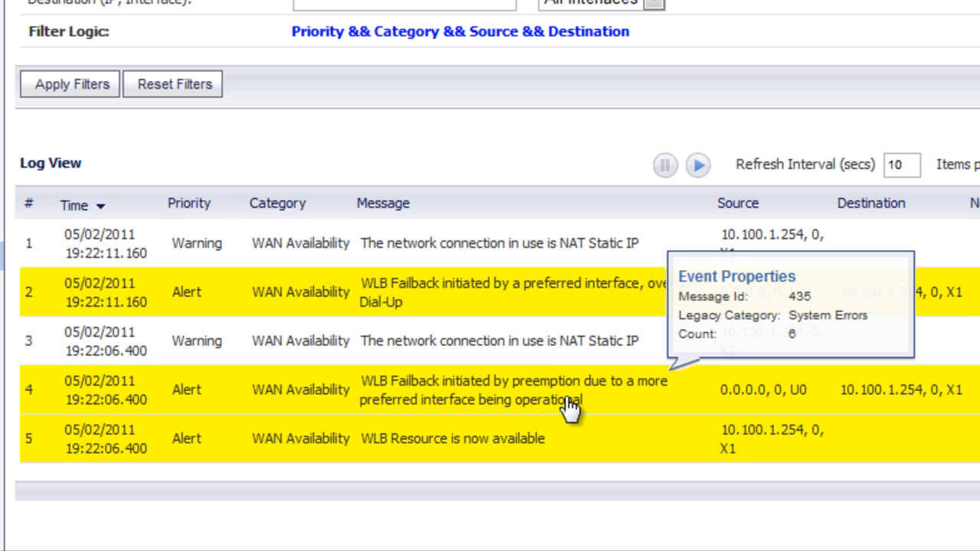
{"action": "mouse_move", "coordinate": [467, 299]}
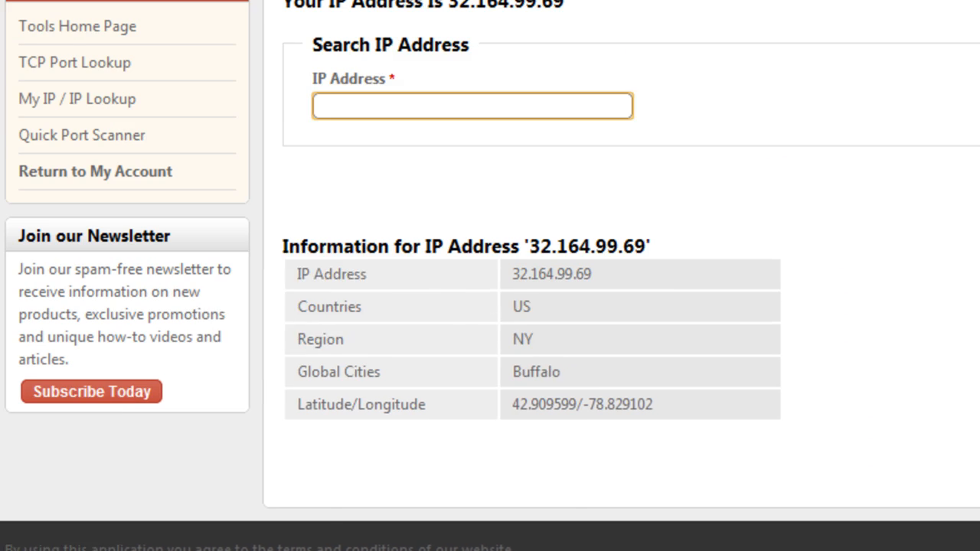
{"action": "scroll", "scroll_direction": "up", "scroll_amount": 3}
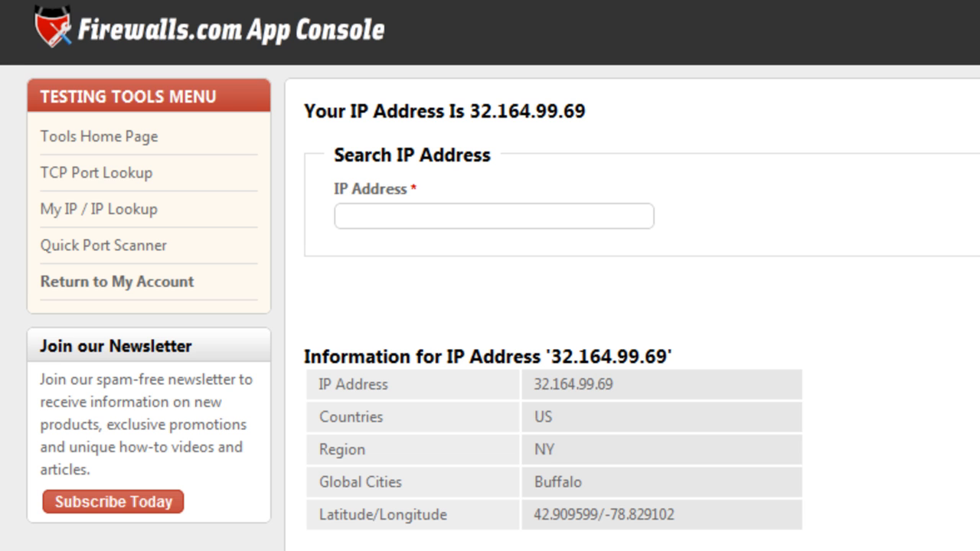
{"action": "left_click", "coordinate": [493, 214]}
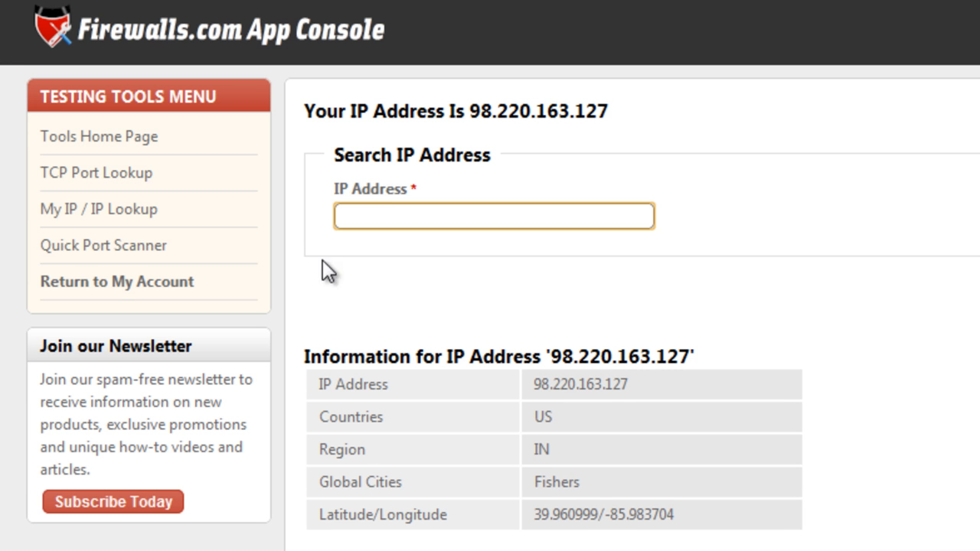
{"action": "mouse_move", "coordinate": [530, 136]}
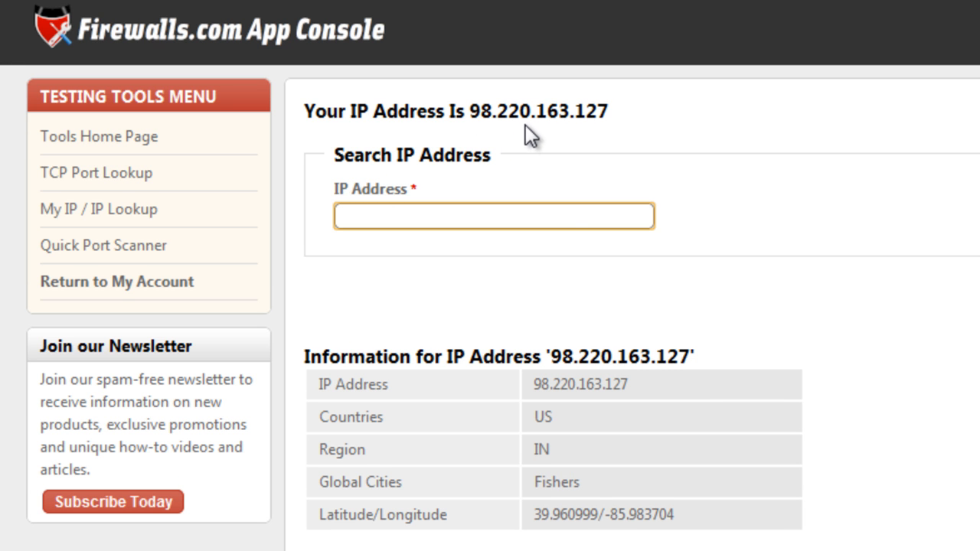